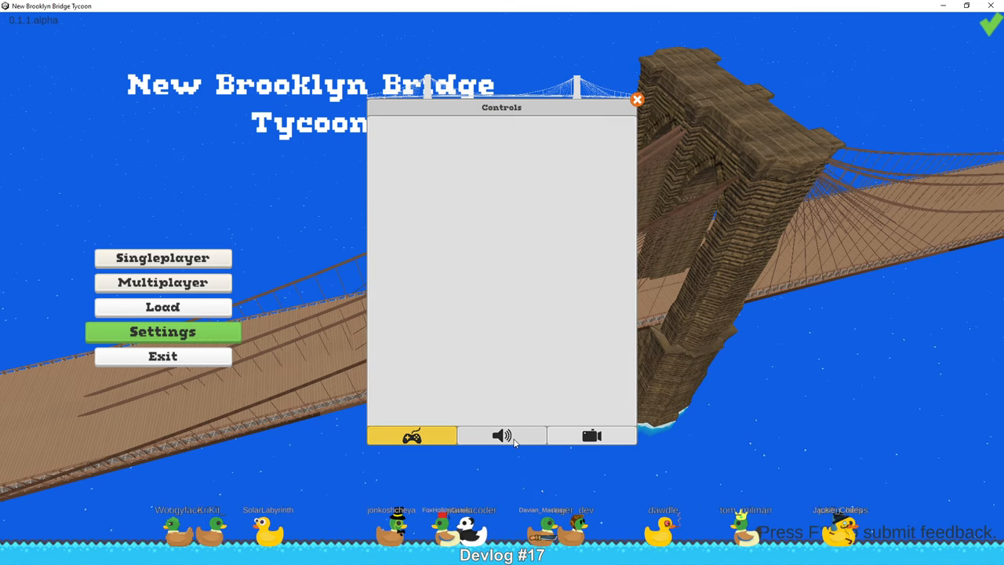
Step: Browse the Audio and Controls settings pages, then show Video Settings with the Fullscreen option
click(501, 436)
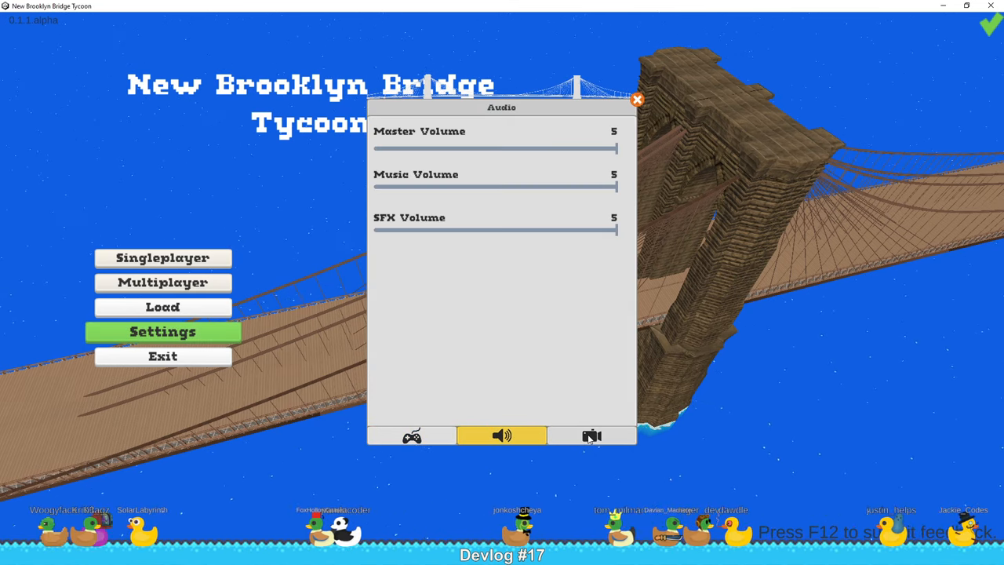
click(410, 436)
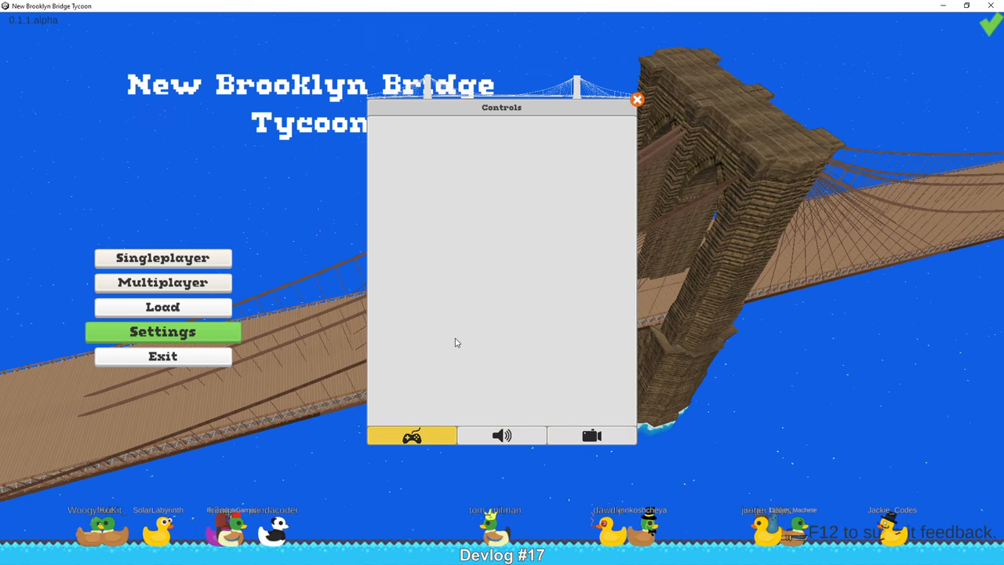
mouse_move(464, 345)
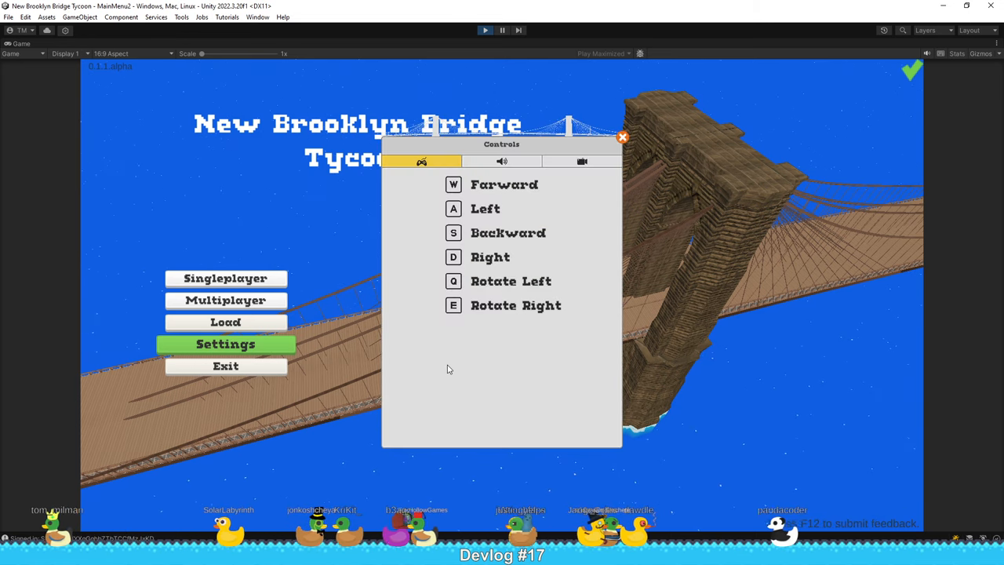
mouse_move(498, 317)
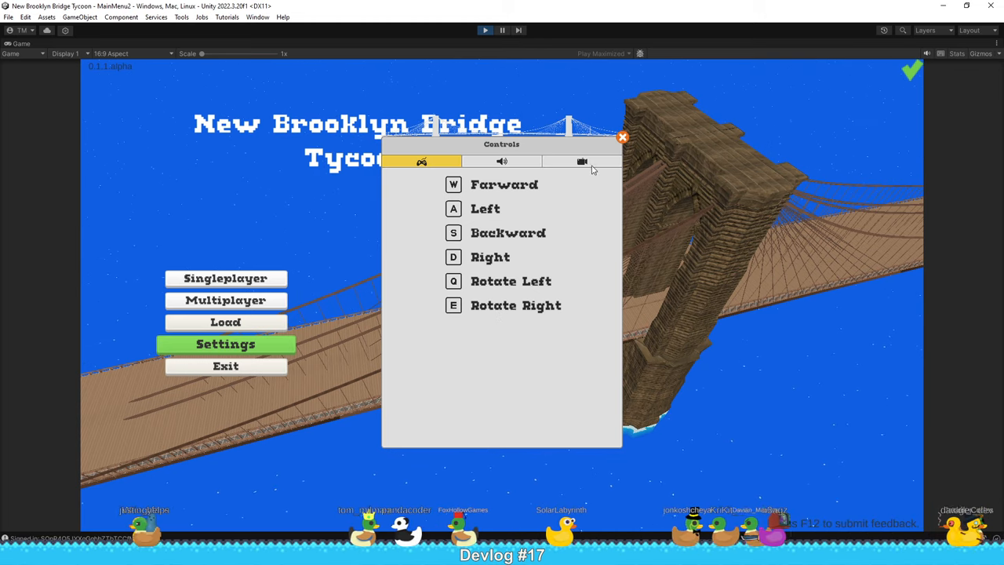
click(580, 160)
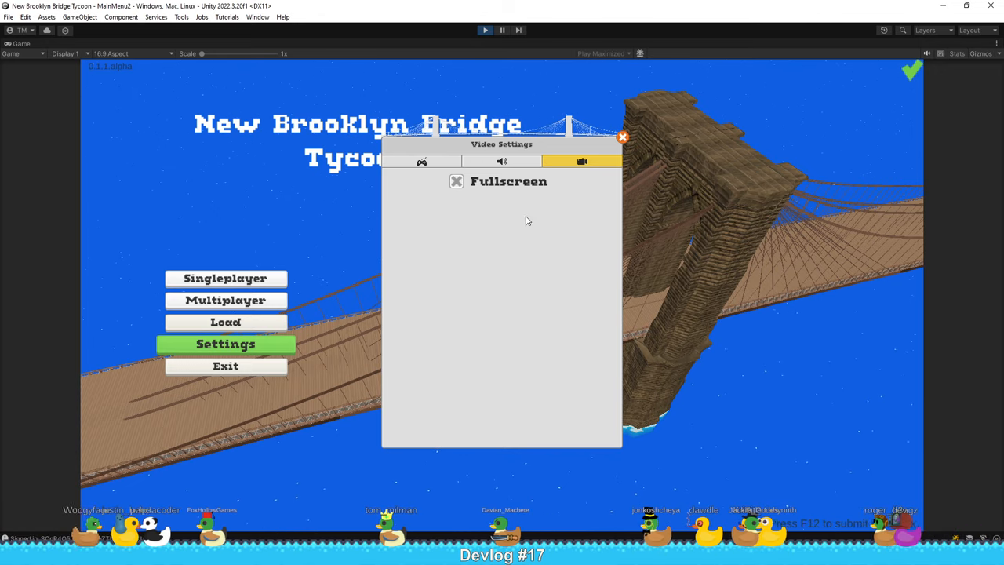
click(502, 161)
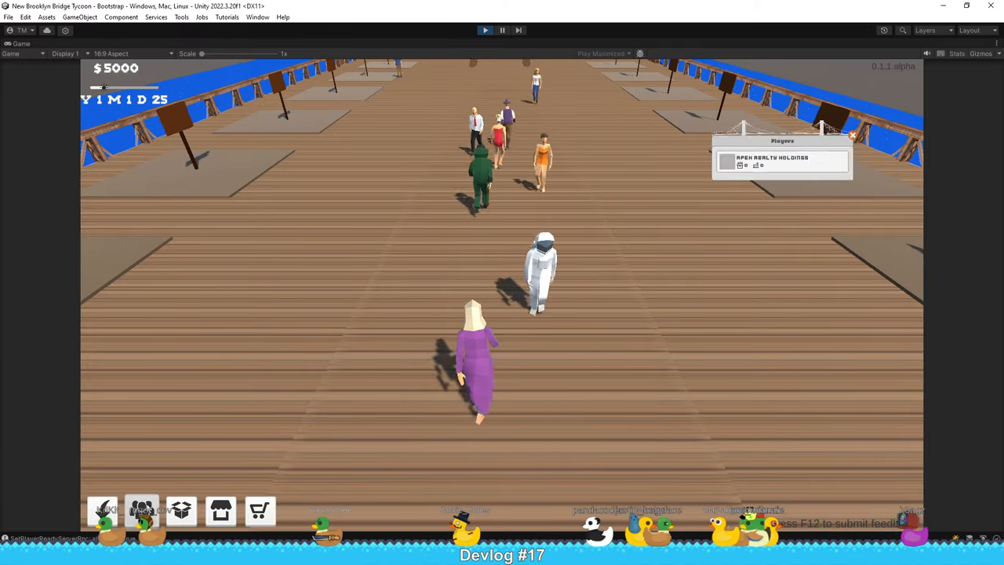
Step: Show the Distribution Center storage window listing zero ingredients
click(220, 512)
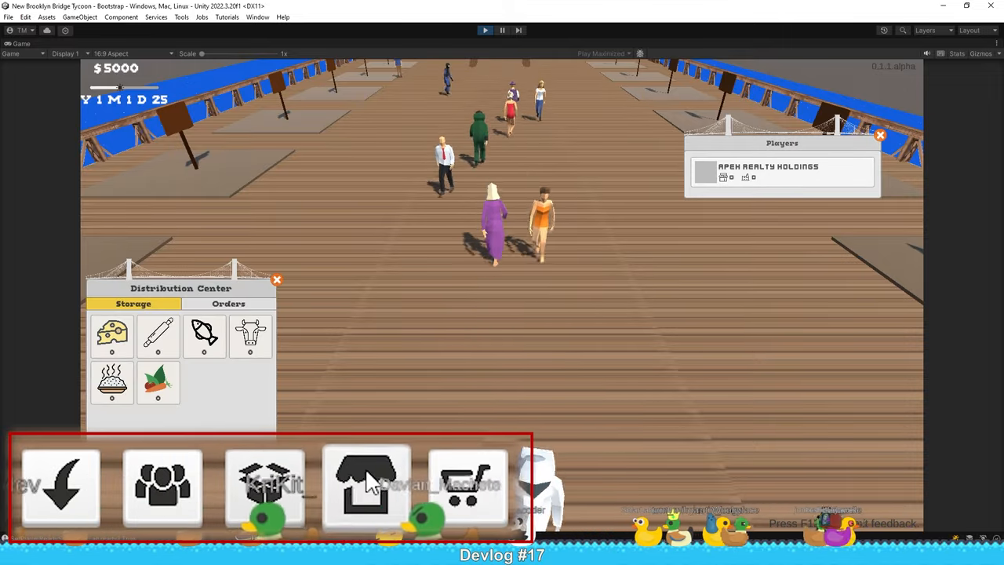
Step: Show the Market Place ($100 per ingredient) and Property Center windows side by side
click(367, 486)
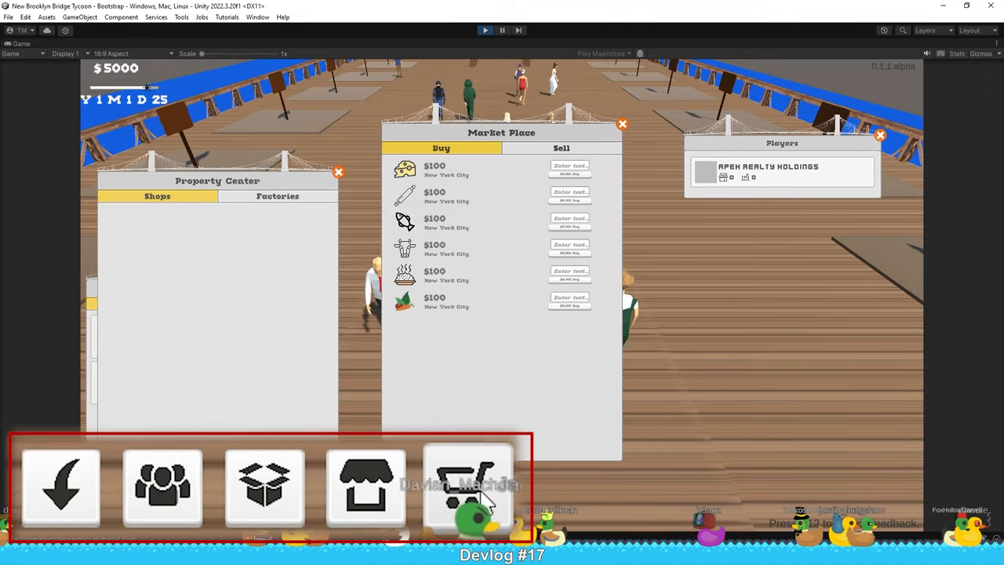
click(263, 486)
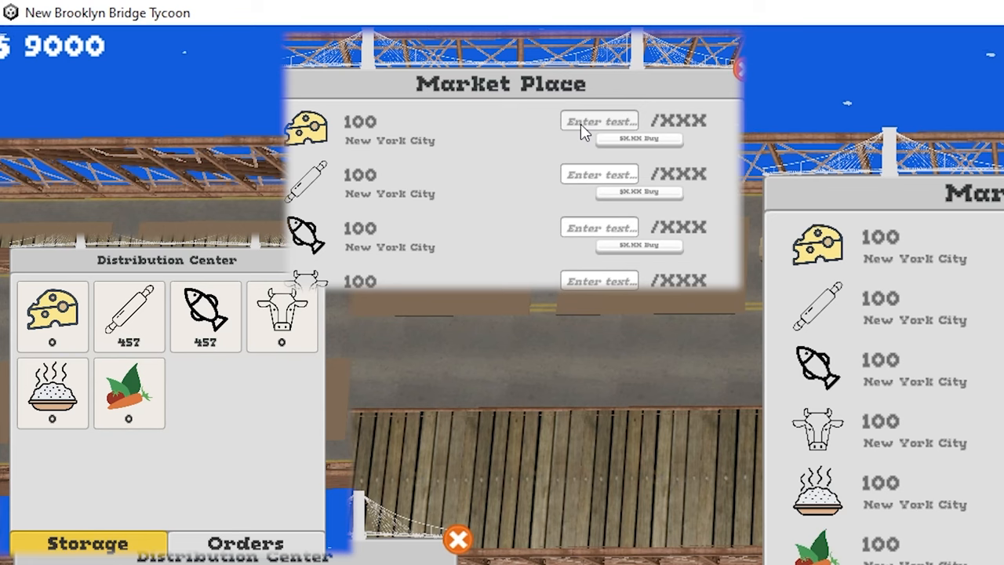
Step: Buy -50 cheese, leaving storage at -50 and money at $14000, then enter -500
text(-50)
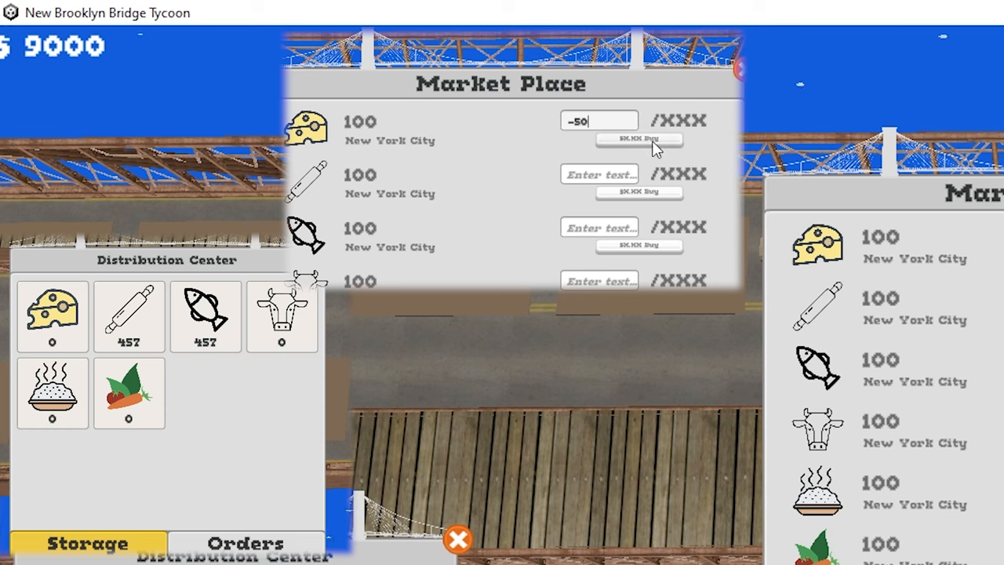
click(638, 138)
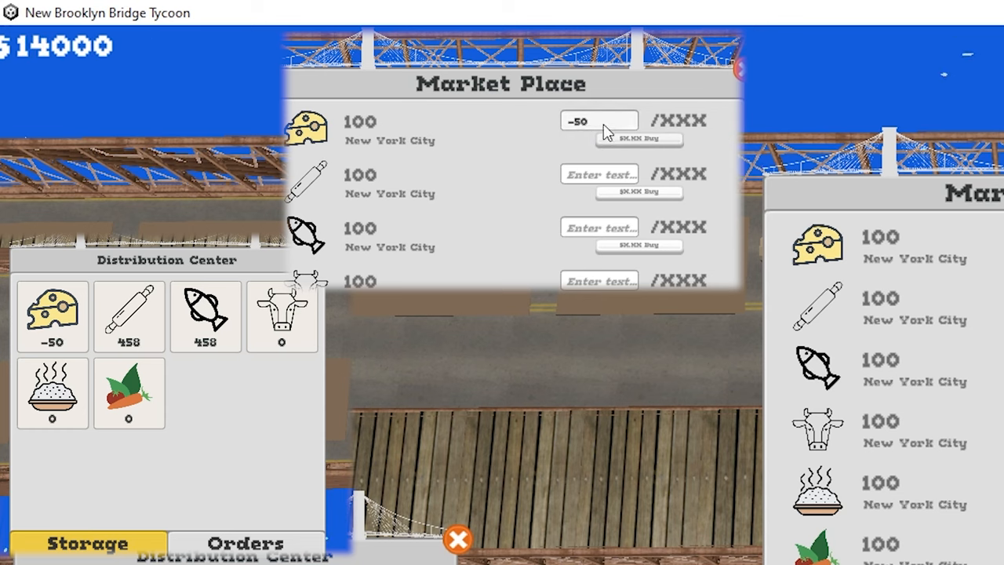
text(0)
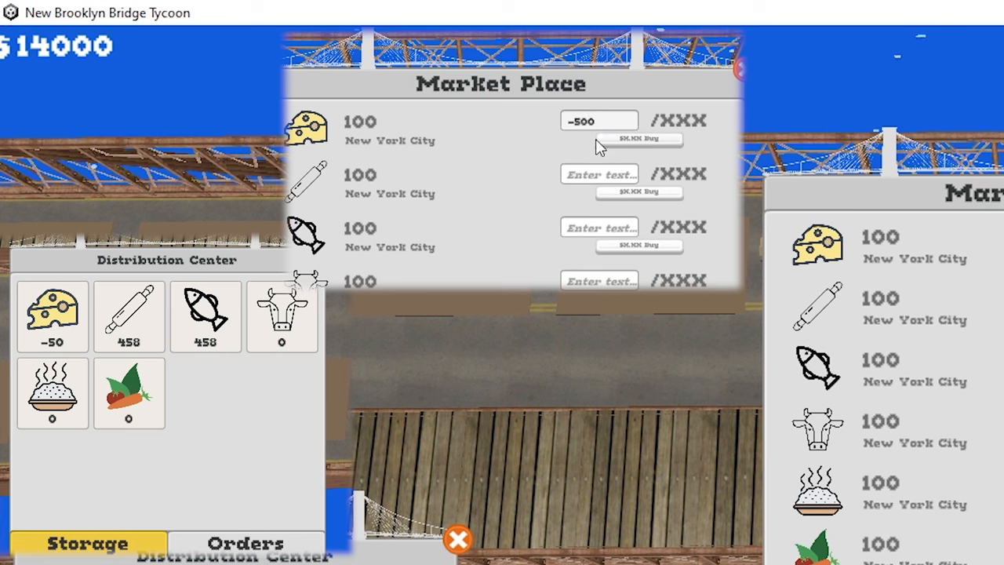